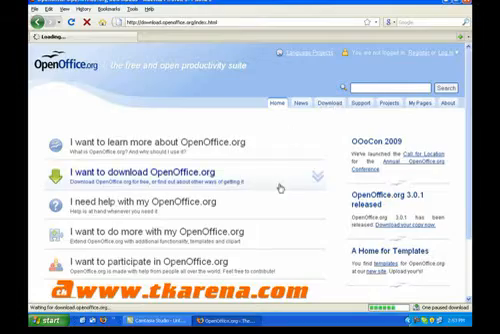
- Start the OpenOffice.org download via 'I want to download OpenOffice.org'
left_click(164, 170)
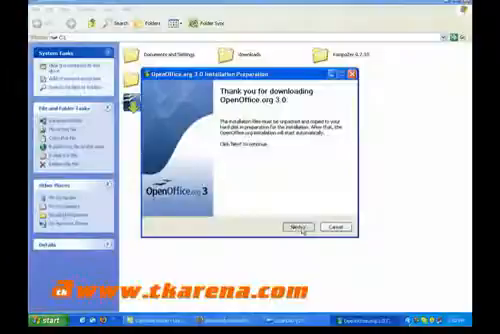
- Move past the OpenOffice.org 3.0 welcome and accept the default unpack folder
left_click(300, 230)
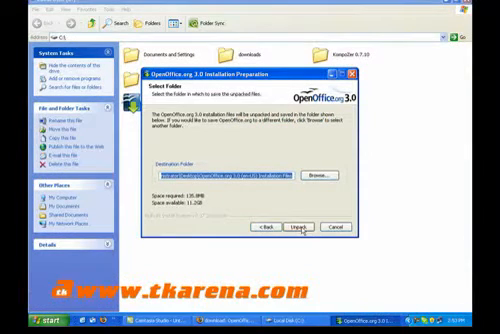
left_click(306, 228)
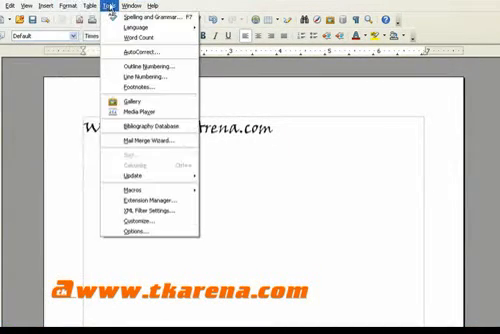
left_click(12, 4)
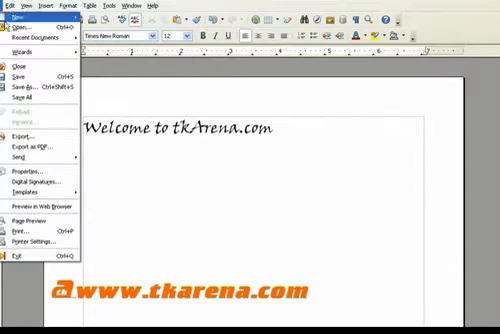
left_click(28, 88)
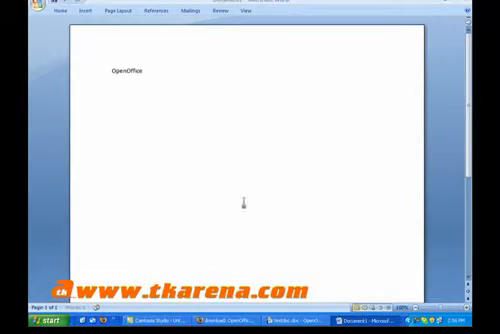
- Write a line about OpenOffice document compatibility in the blank Word page
type("Do")
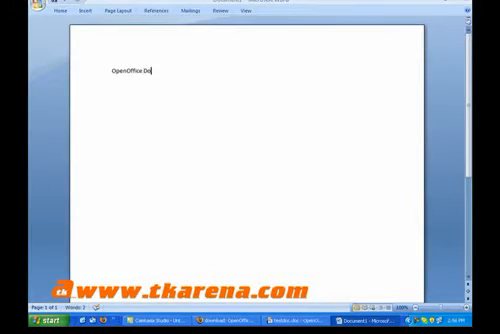
type("ck c")
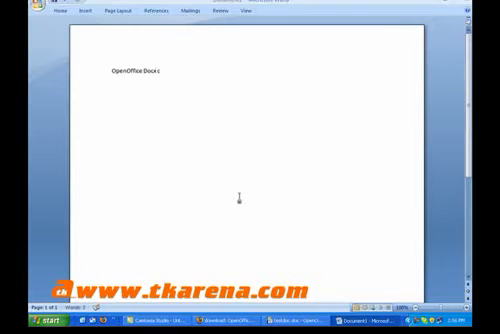
type("compati")
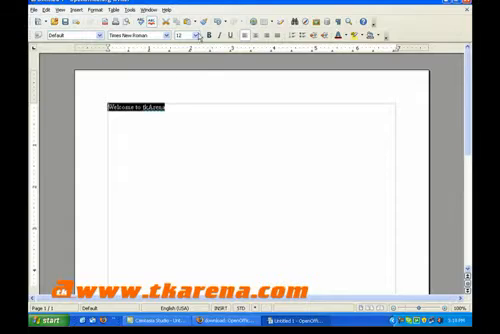
- Begin exporting the Welcome to tkArena.com document as a password-protected PDF from the File menu
left_click(180, 36)
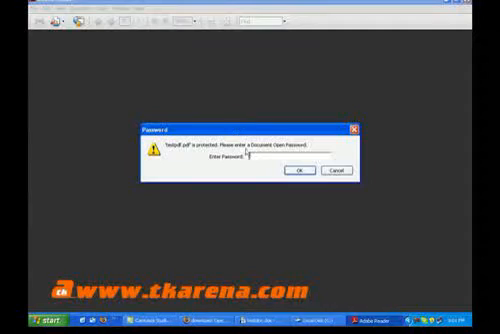
- Unlock the PDF with its open password, then return to the OpenOffice.org download page
type("**")
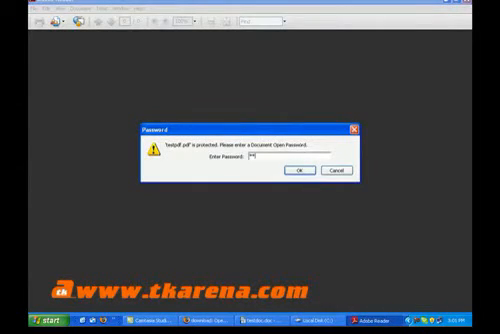
left_click(292, 172)
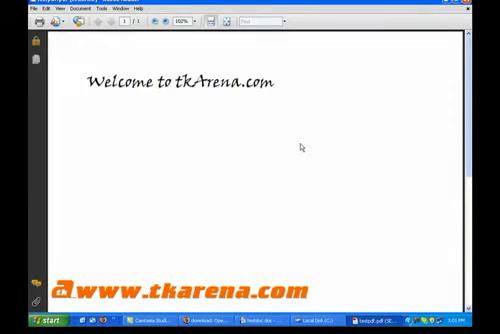
mouse_move(288, 152)
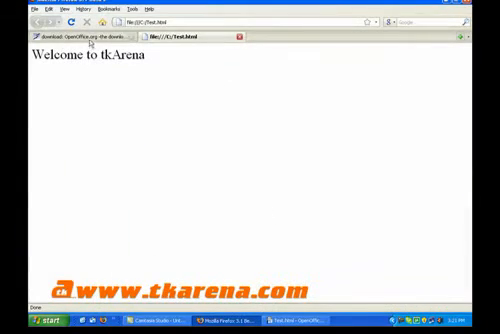
left_click(76, 34)
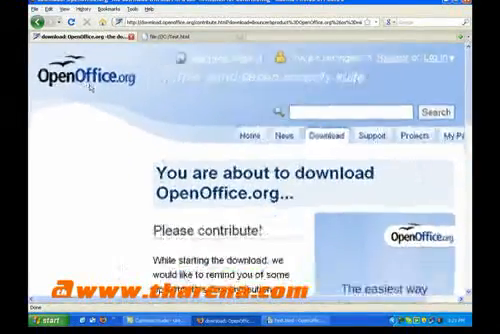
- Return from the download page to the OpenOffice.org home page and visit Why OpenOffice.org
scroll("down", 3)
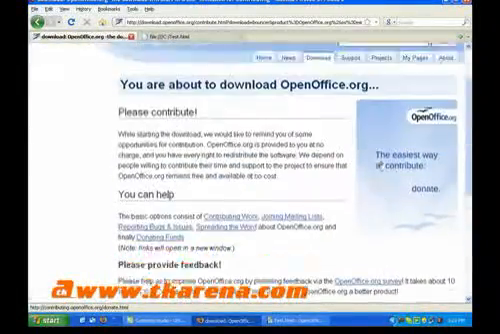
scroll("up", 3)
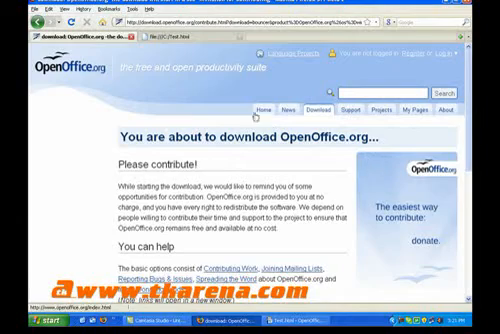
left_click(264, 112)
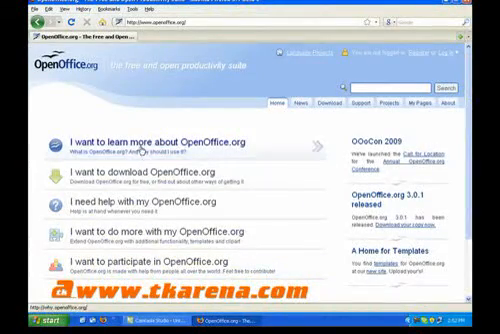
left_click(184, 140)
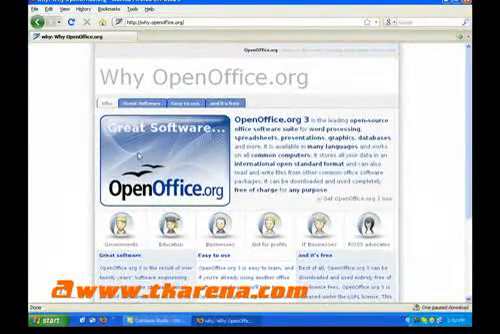